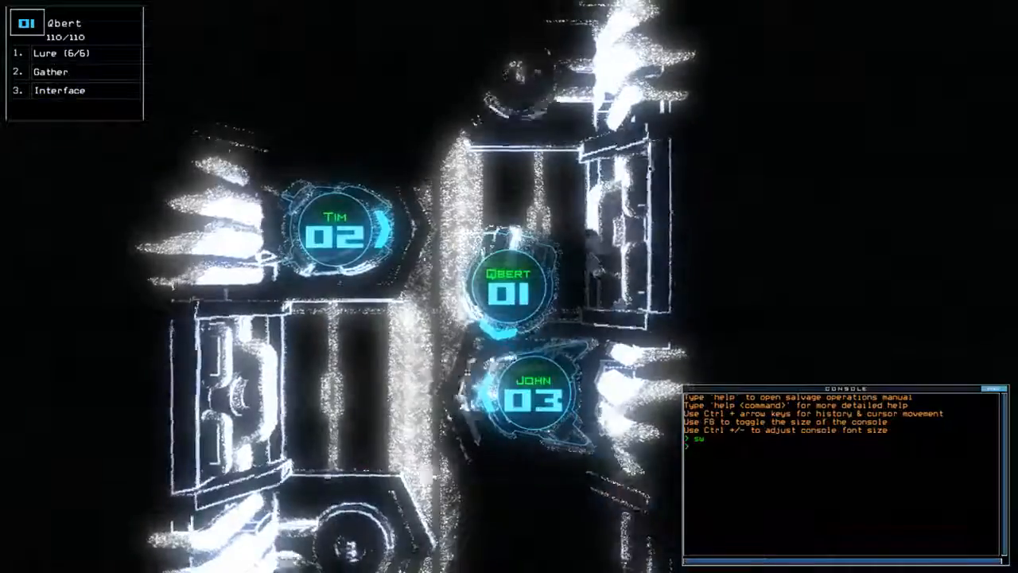
# Switch to the schematic map and start the mission with 'begin'.
pyautogui.press('Escape')
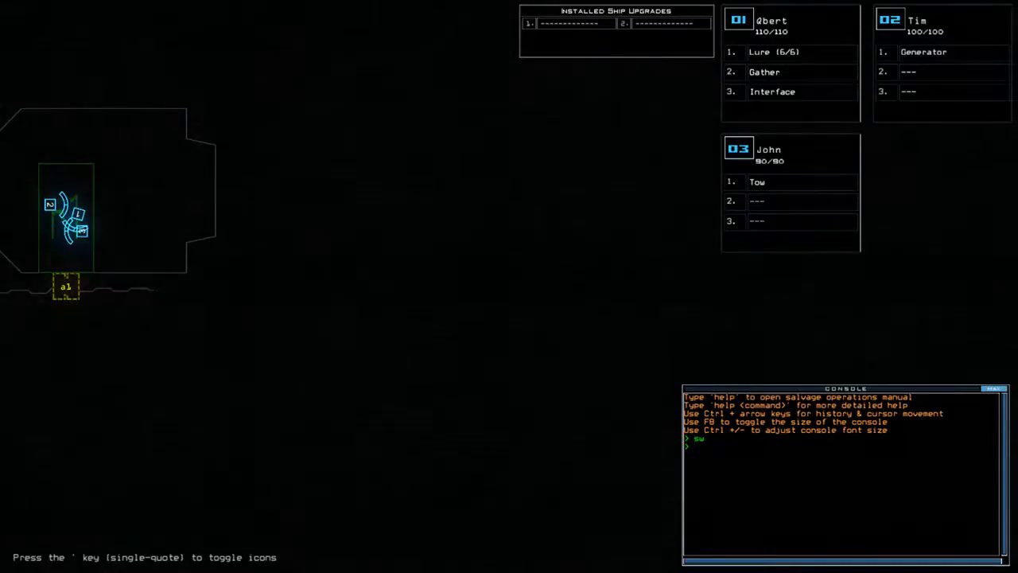
pyautogui.press('Return')
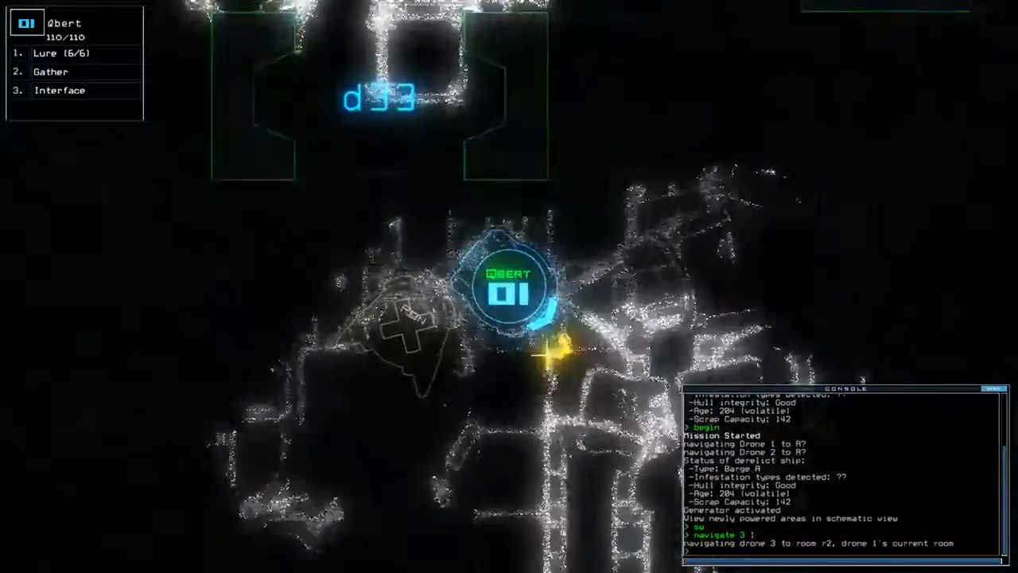
# Send drone 3 to r1, gather scrap and run a defense check via the interface.
pyautogui.click(509, 286)
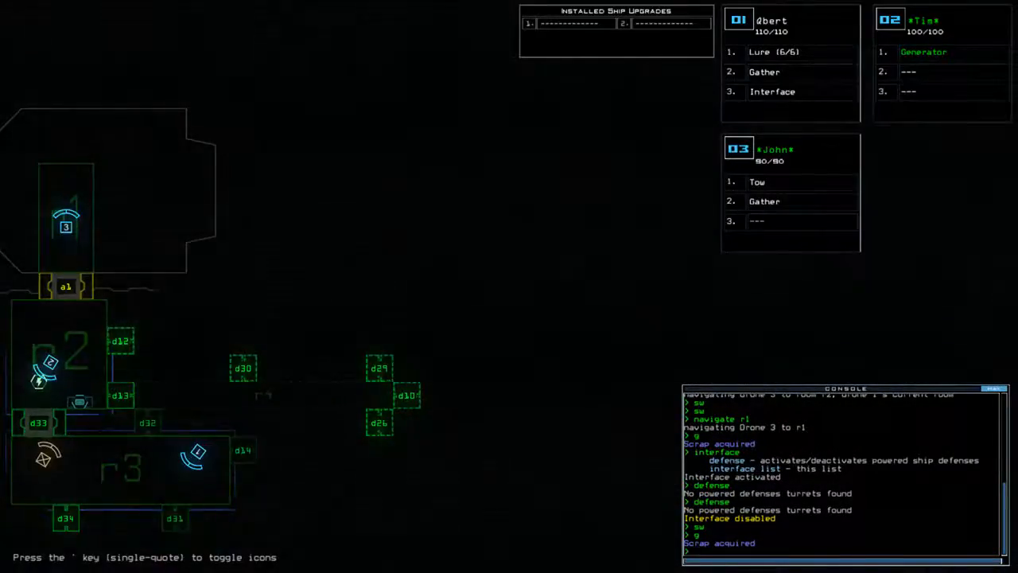
# Drop a lure with the 'lure' command.
pyautogui.write('lure')
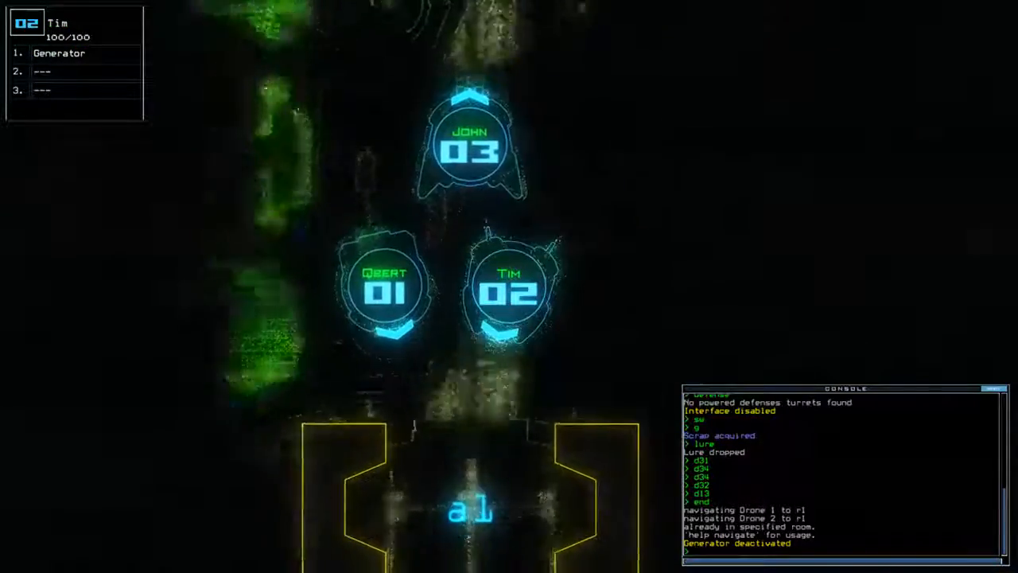
pyautogui.write('begin')
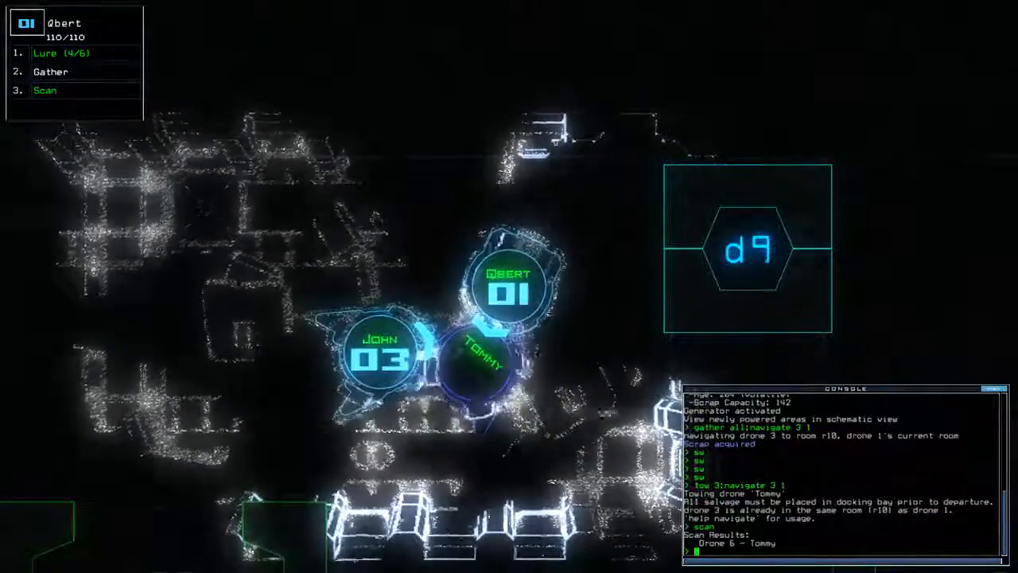
# Begin a 'navigate 3 r…' command to move drone 3 with Tommy in tow.
pyautogui.write('navigate 3 r')
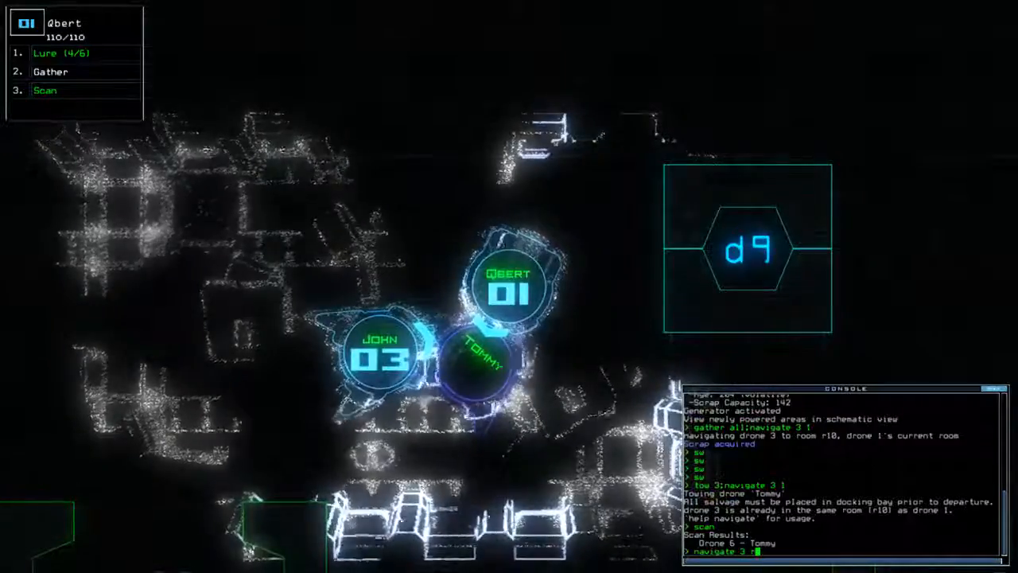
# Send drone 3 to the chosen room, then pick up the lure and scrap at d31.
pyautogui.press('Return')
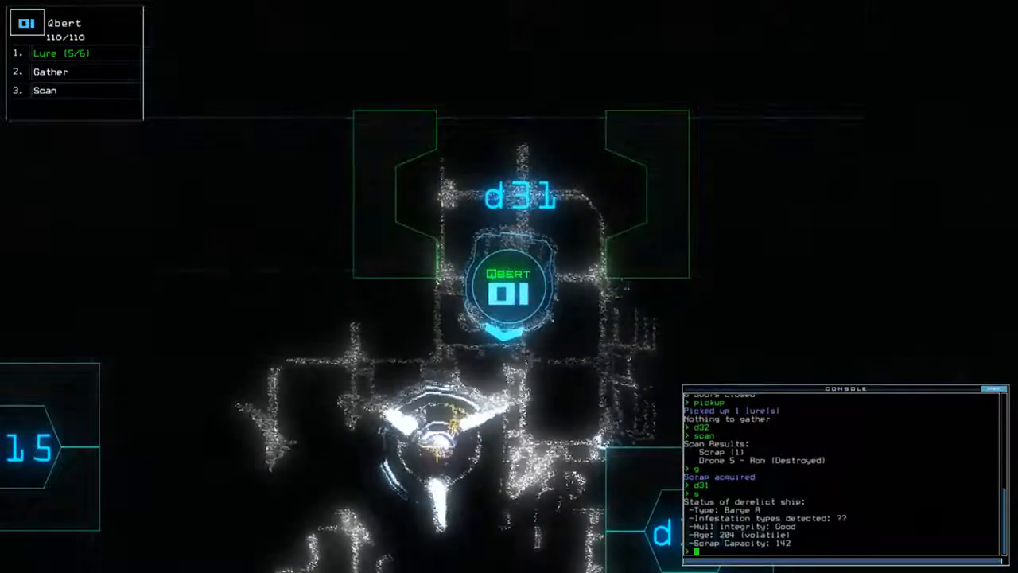
pyautogui.click(44, 89)
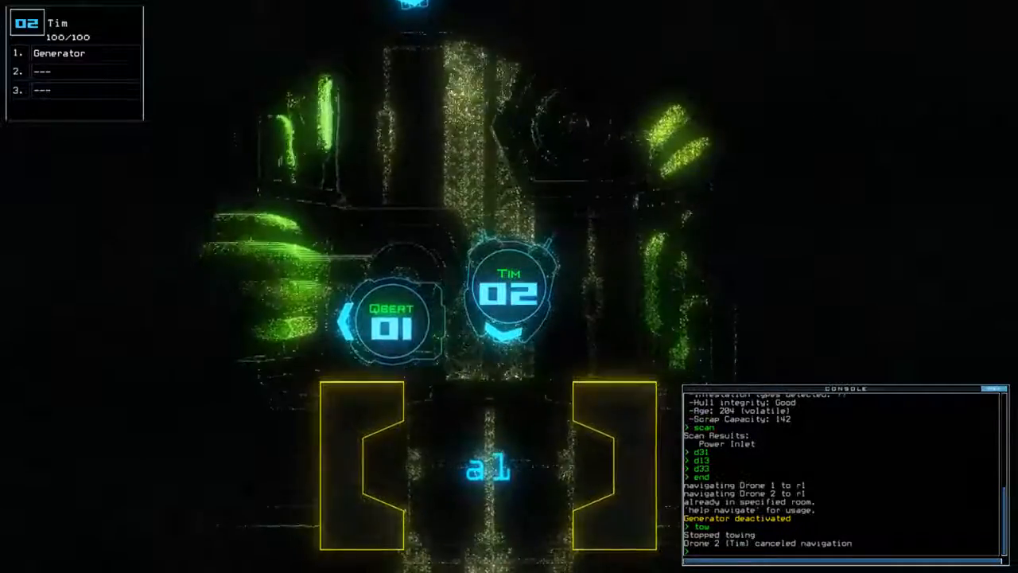
# Enter the 'begin' command after cancelling drone 2's navigation at a1.
pyautogui.write('begin')
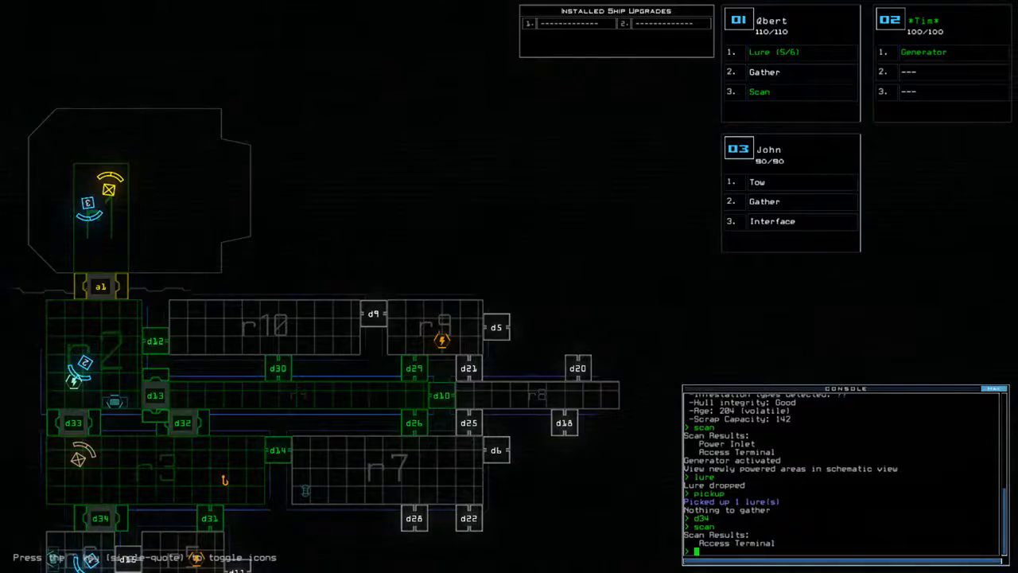
# Send drone 2 to r5 and activate its generator with 'navigate 2 r5;generator 2'.
pyautogui.scroll(-3)
pyautogui.write('navigate 2')
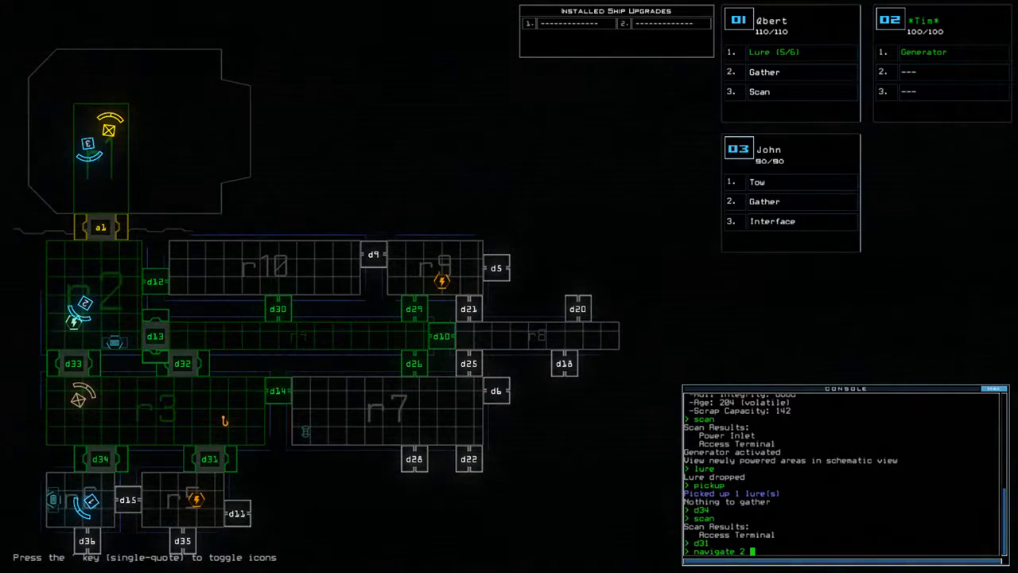
pyautogui.write('r5;generator')
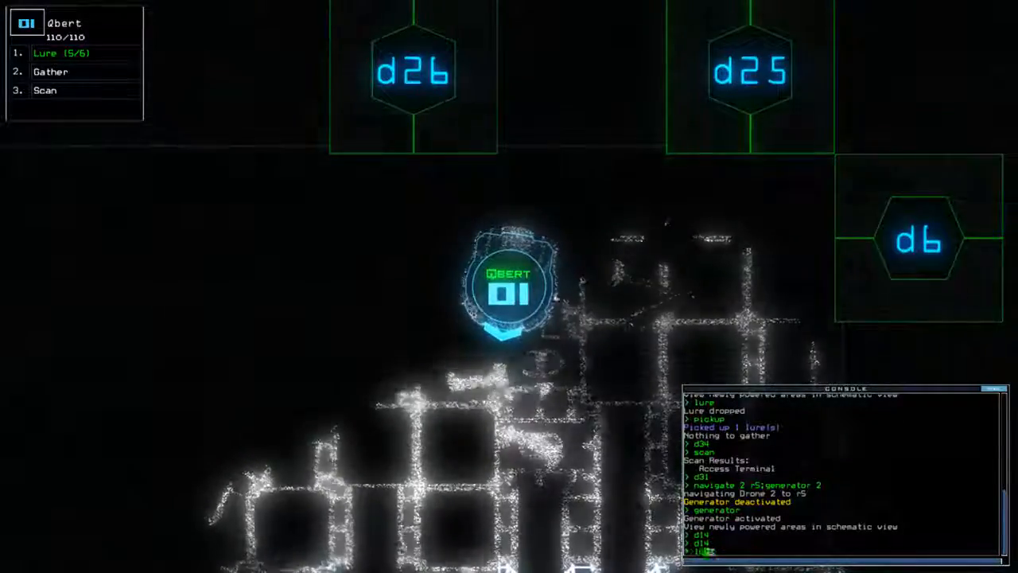
# Return to the schematic map of the barge.
pyautogui.click(45, 53)
pyautogui.write('d1')
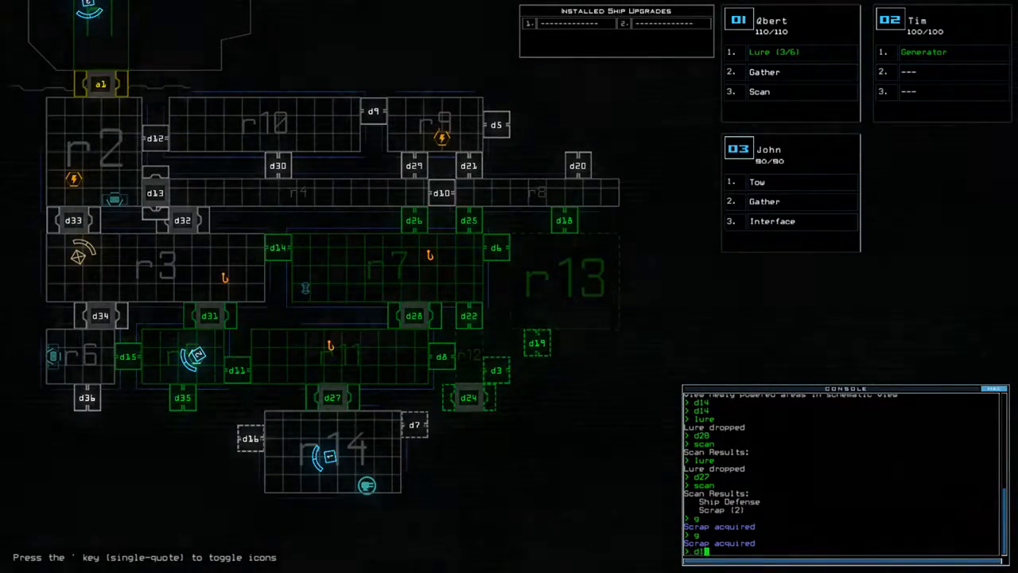
# Reroute drone 2, then send it back to r5 and reactivate the generator.
pyautogui.write('navigate 2 1')
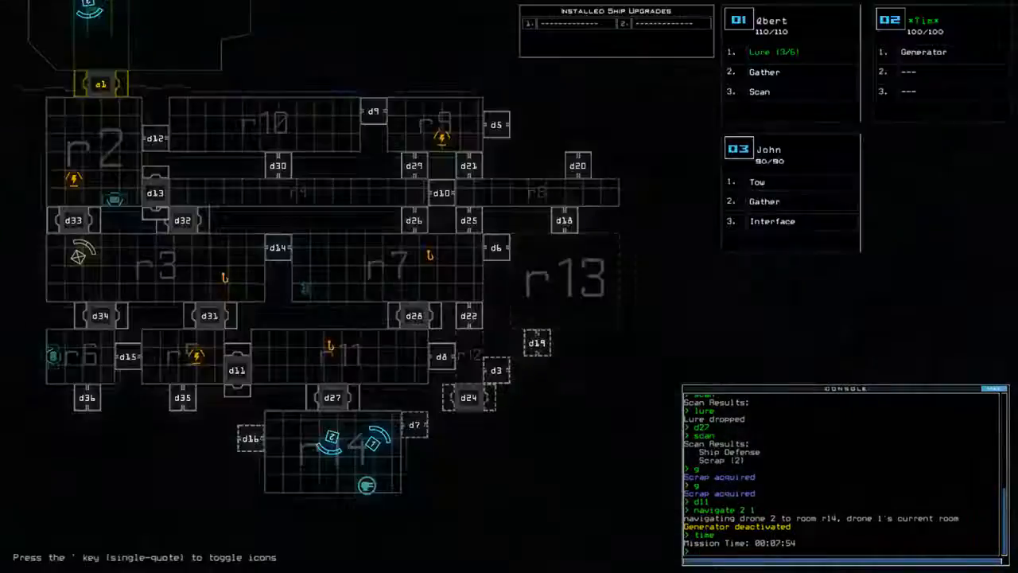
pyautogui.write('navigate 2 r')
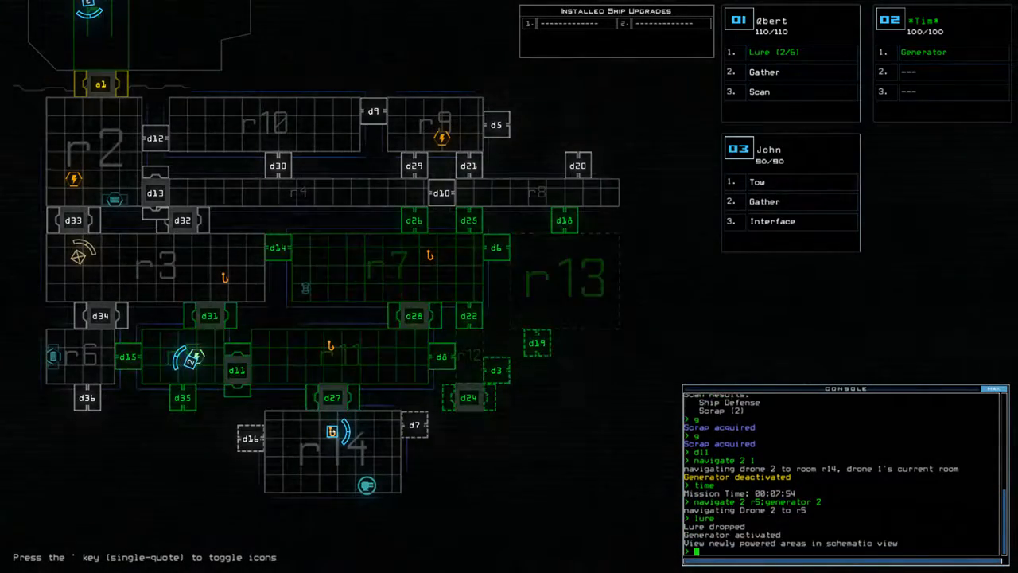
# Have drone 1 pick its lure back up with 'pickup 1'.
pyautogui.write('pick')
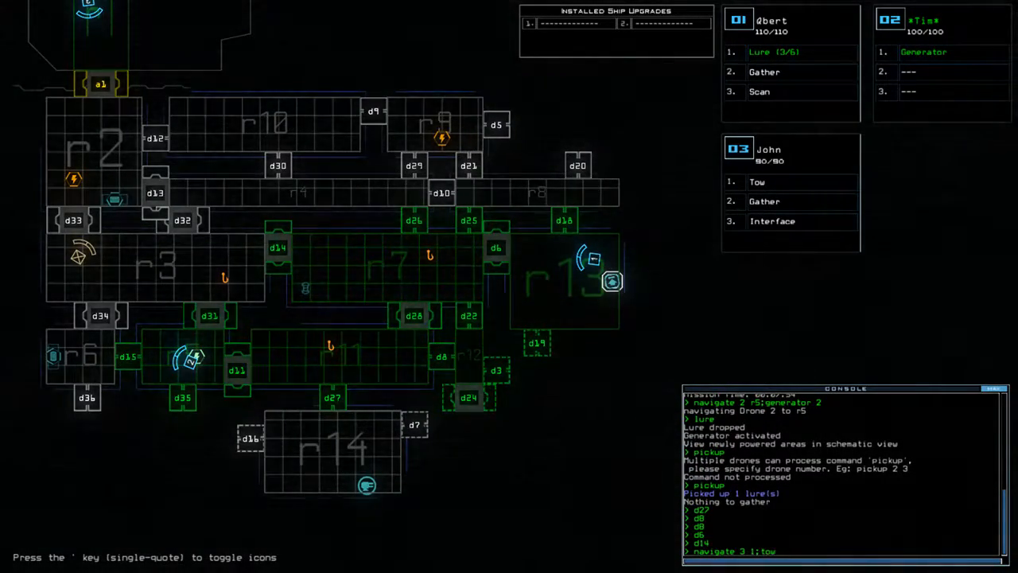
# Route drone 3 toward the scanned Ship Surveyor upgrade so it can tow it.
pyautogui.write(';navigate 3')
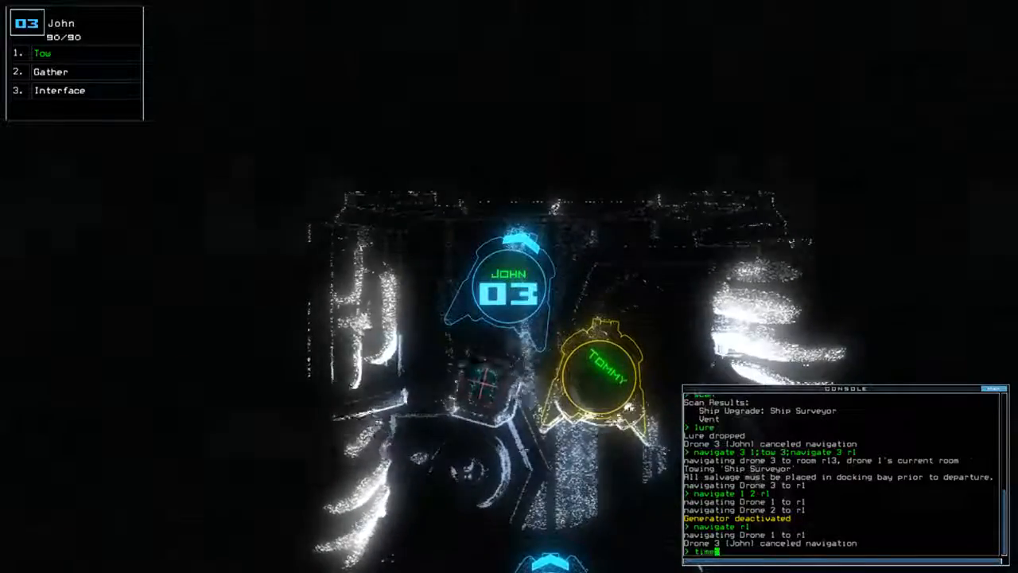
# Follow drone 2's camera while rerouting to r5, then return to the barge schematic.
pyautogui.write('navigate 2 1 r5')
pyautogui.press('Return')
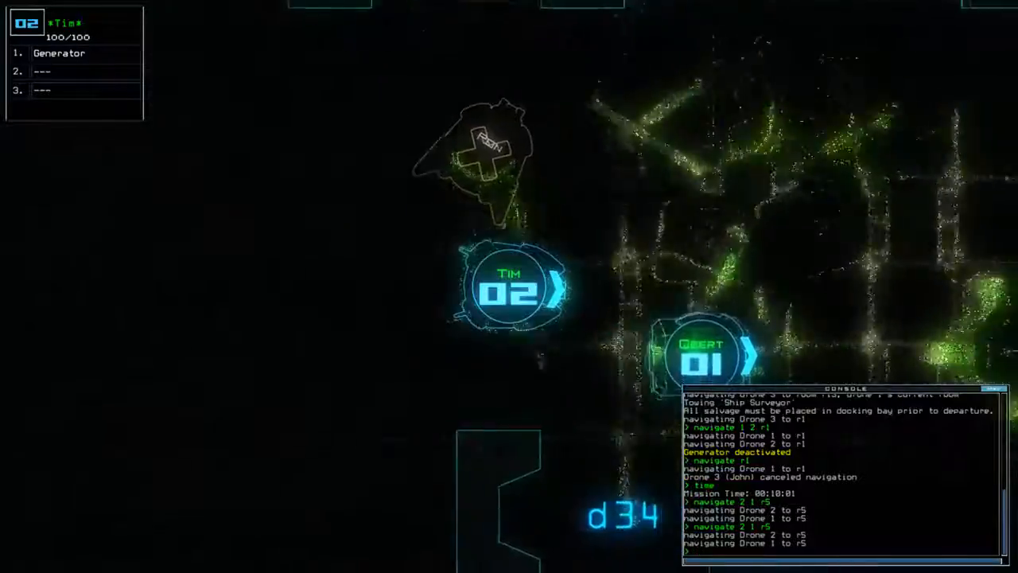
pyautogui.click(703, 356)
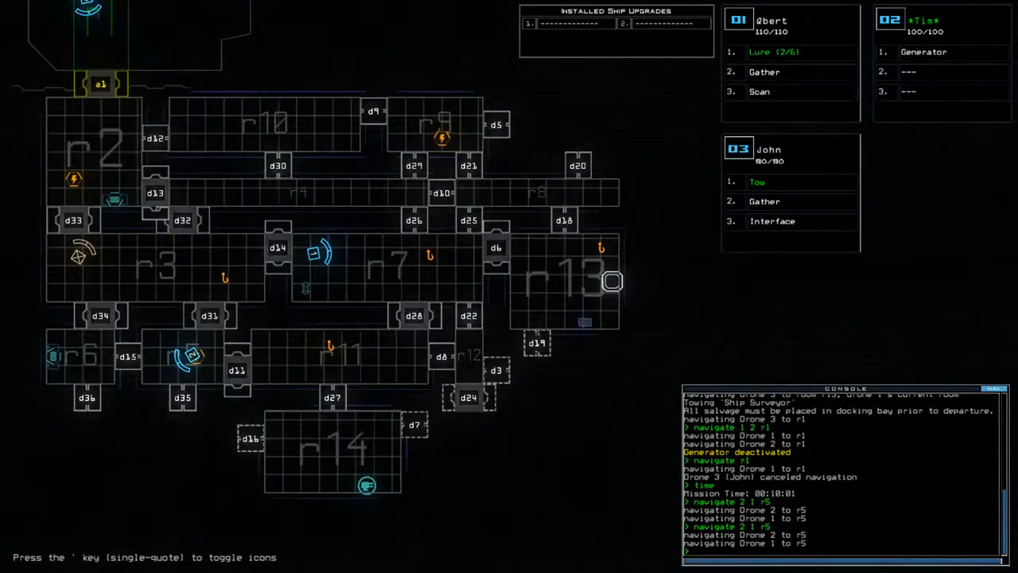
# Toggle the generator, operate doors d8 and d14, and send drones 1 and 2 to r2.
pyautogui.write('gne 2')
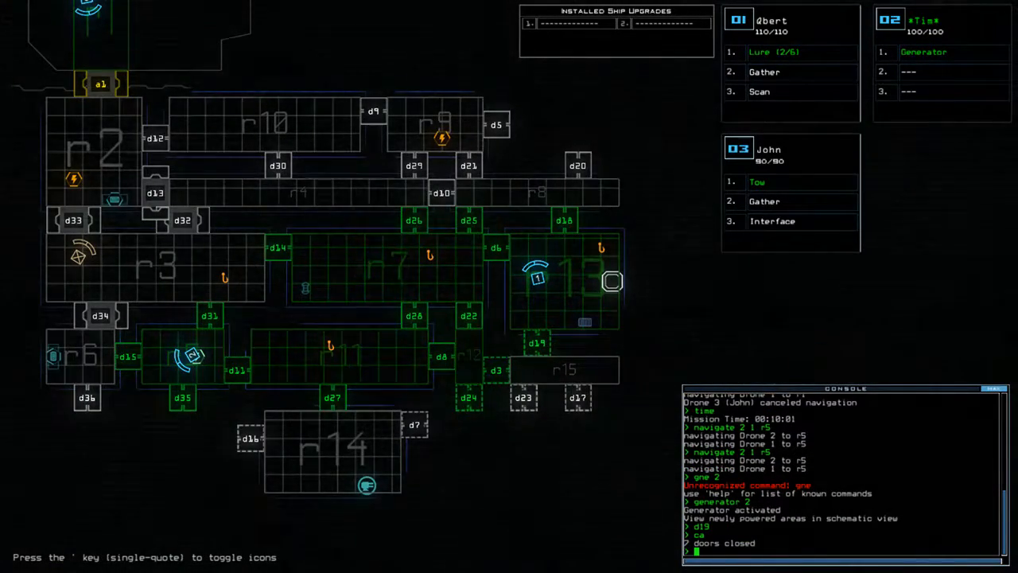
pyautogui.write('d8')
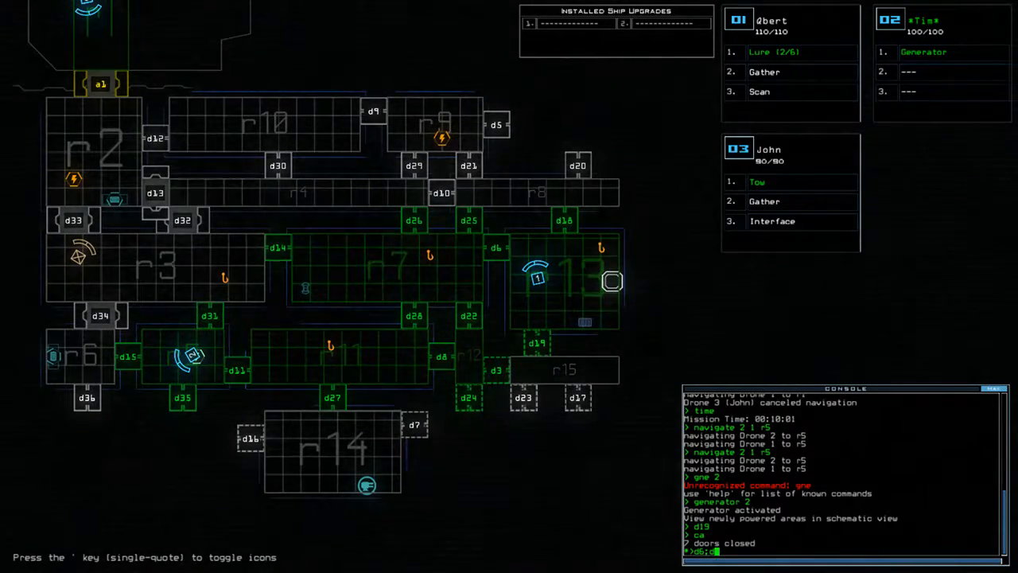
pyautogui.write('14;')
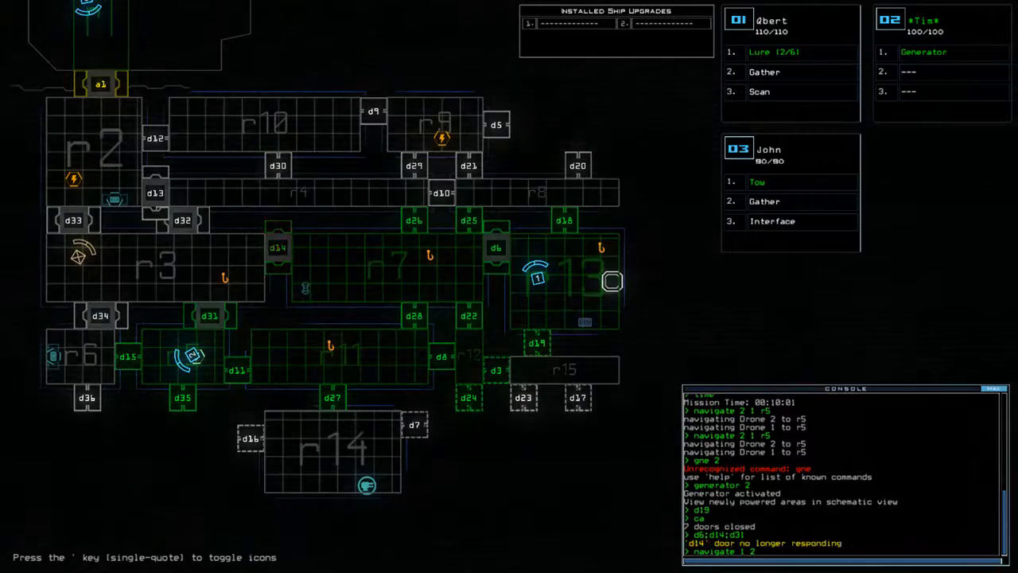
pyautogui.press('Return')
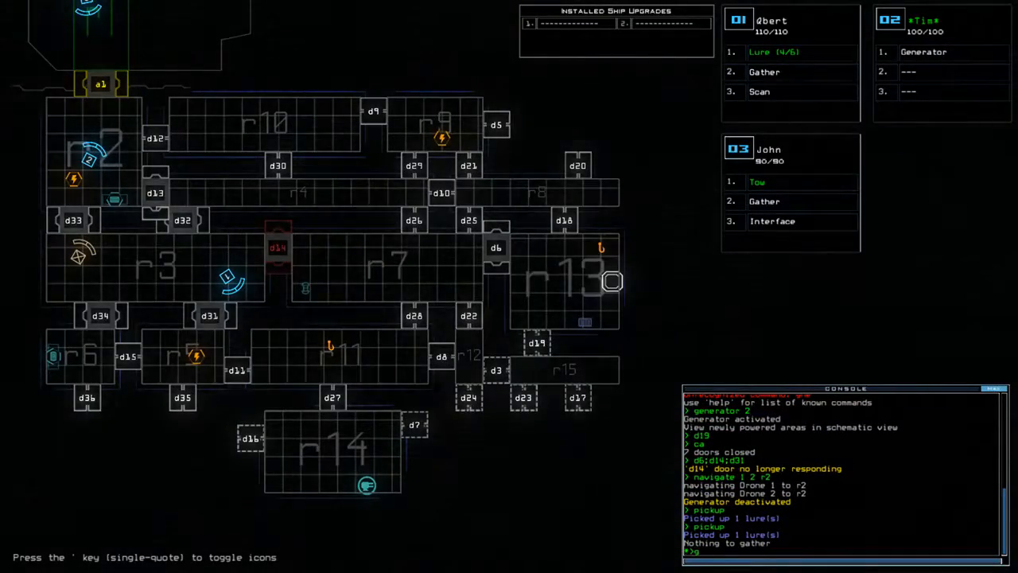
# Activate drone 2's generator to power the rooms and doors around r2.
pyautogui.write('generator 2')
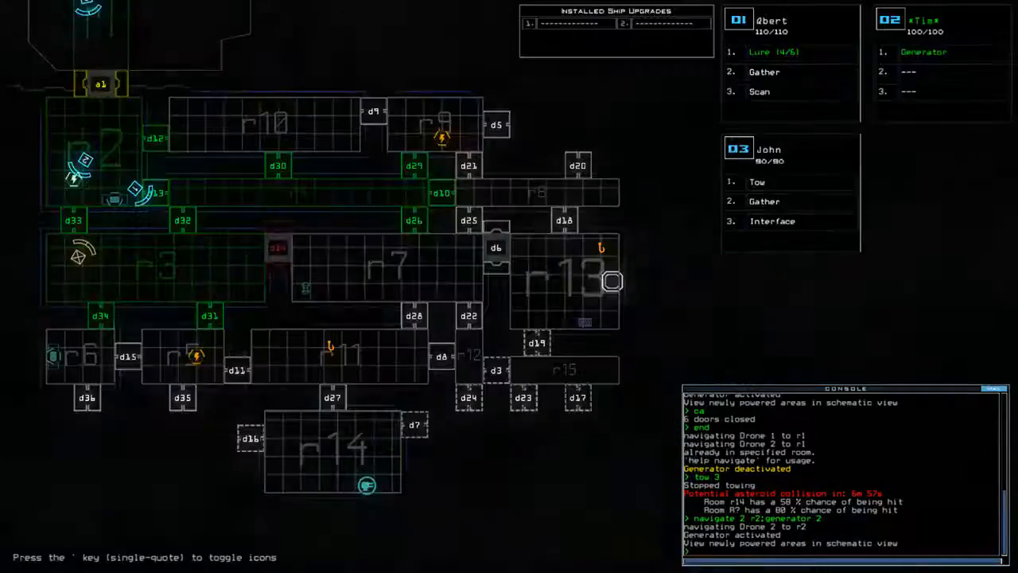
# Open door d13 and send drones 1 and 2 onward to the upper rooms.
pyautogui.write('d13')
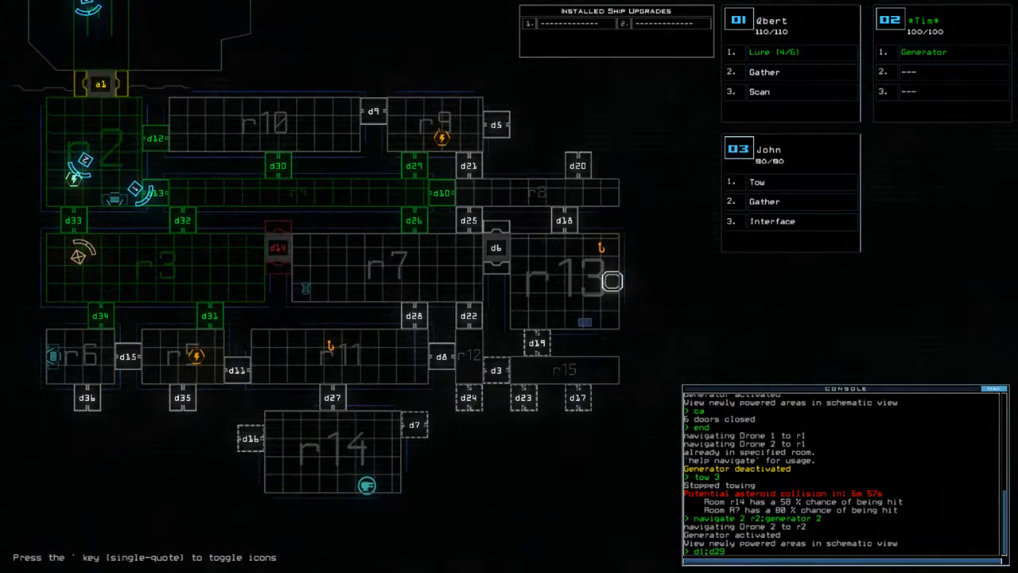
pyautogui.write(';navigate 1 2')
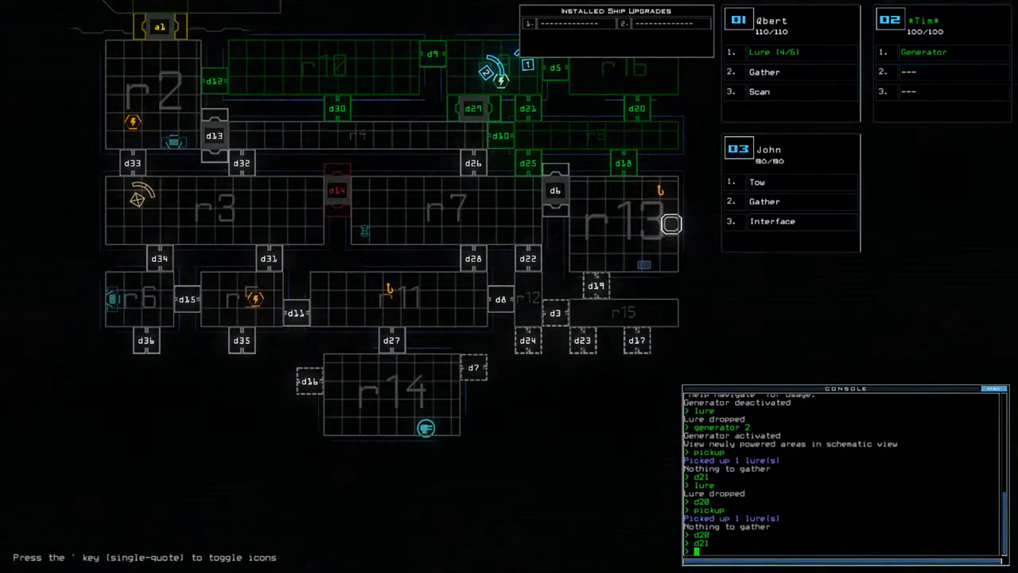
# Issue navigate commands routing drones 1 and 2 back toward the airlock at r5.
pyautogui.write('navigate 1 2')
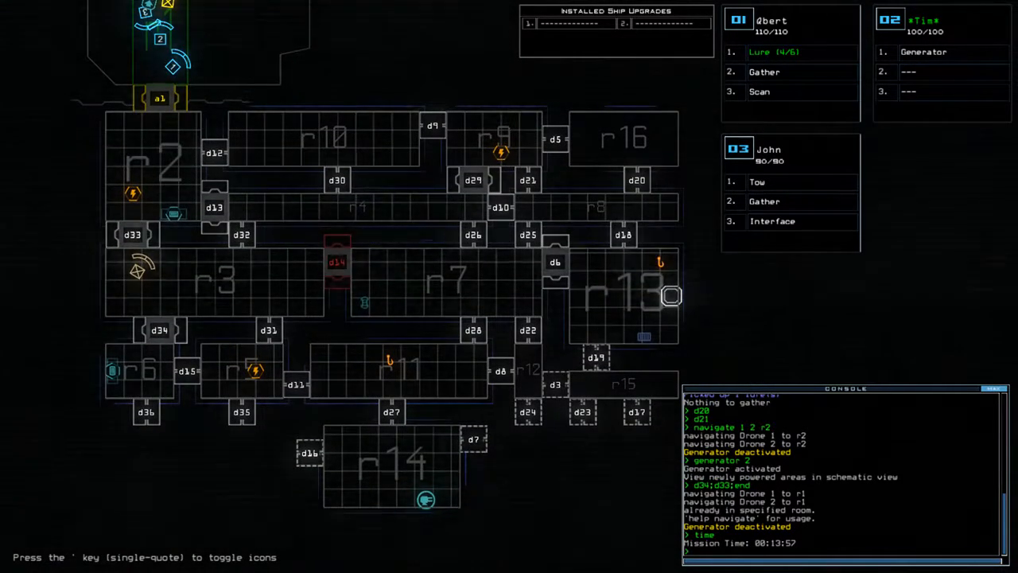
pyautogui.write('navigate')
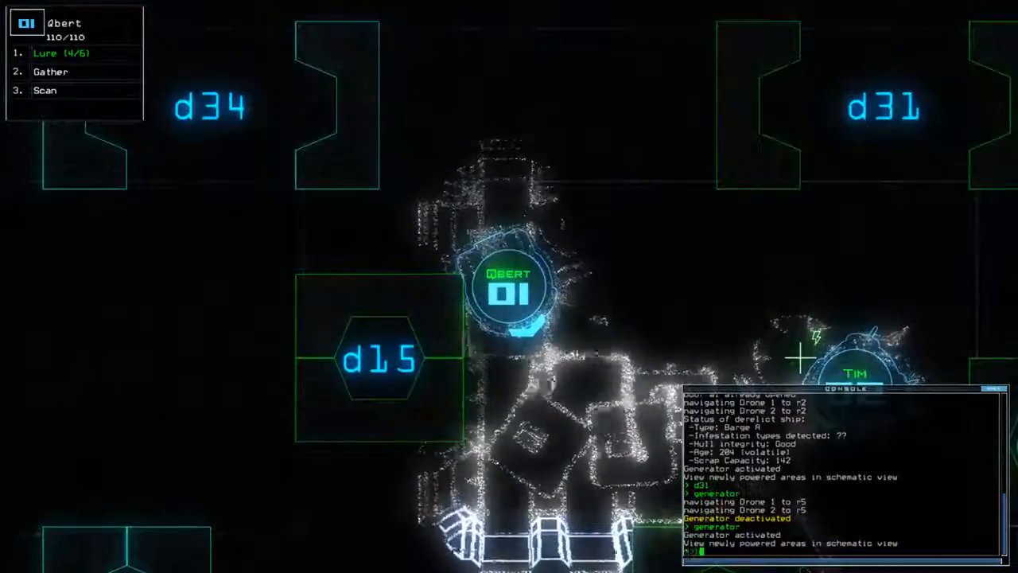
# Select drone views from the top-left panel while Drone 1 passes d15 and drops a lure.
pyautogui.click(46, 53)
pyautogui.write('d35')
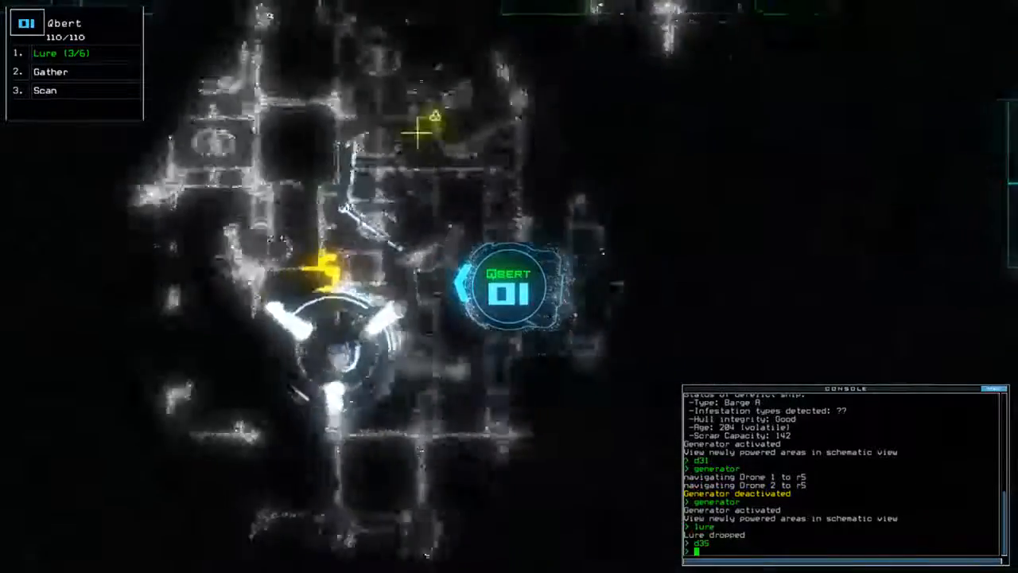
pyautogui.click(45, 89)
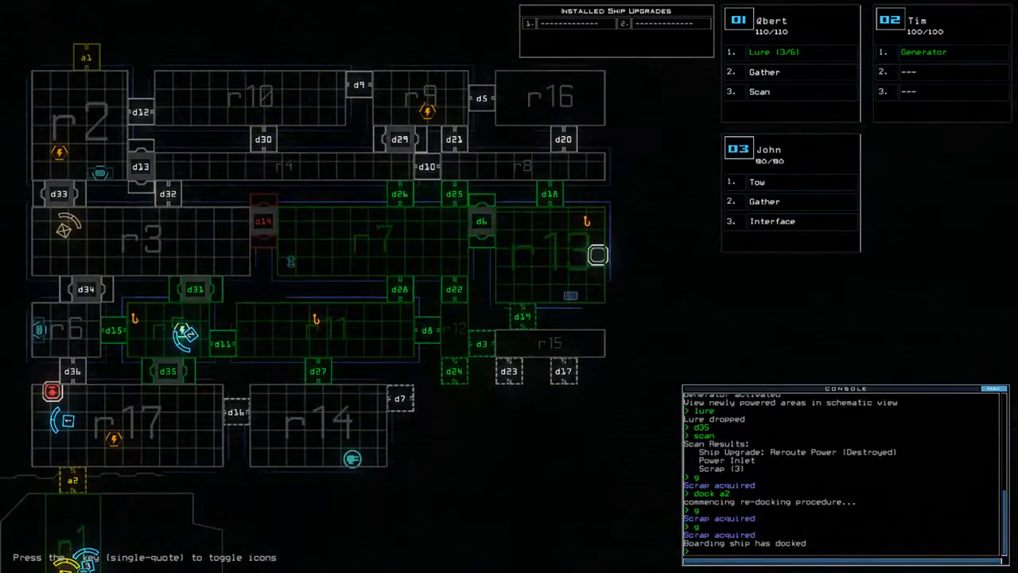
# Route drones 2 and 1 onward and check remaining time before cycling the generator.
pyautogui.write('navigate 2 1;')
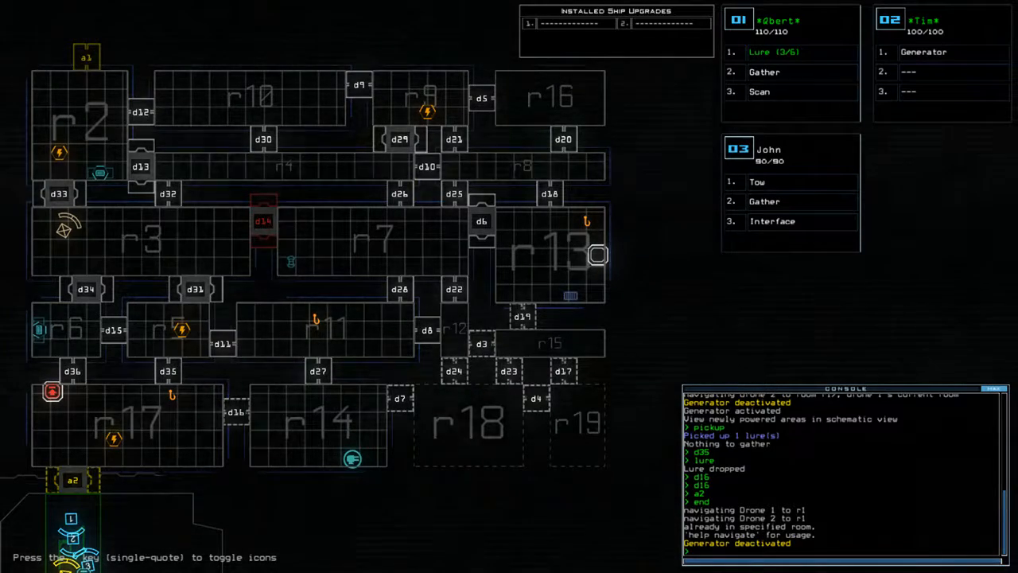
pyautogui.write('time')
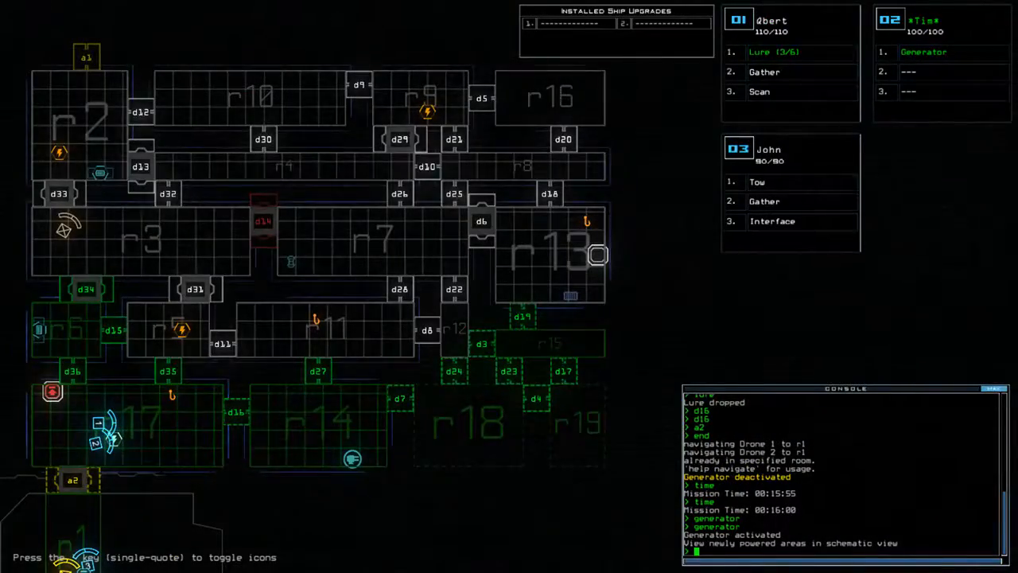
# Open door d19 and navigate Drone 1 to r13 to pick up a lure.
pyautogui.write('d19')
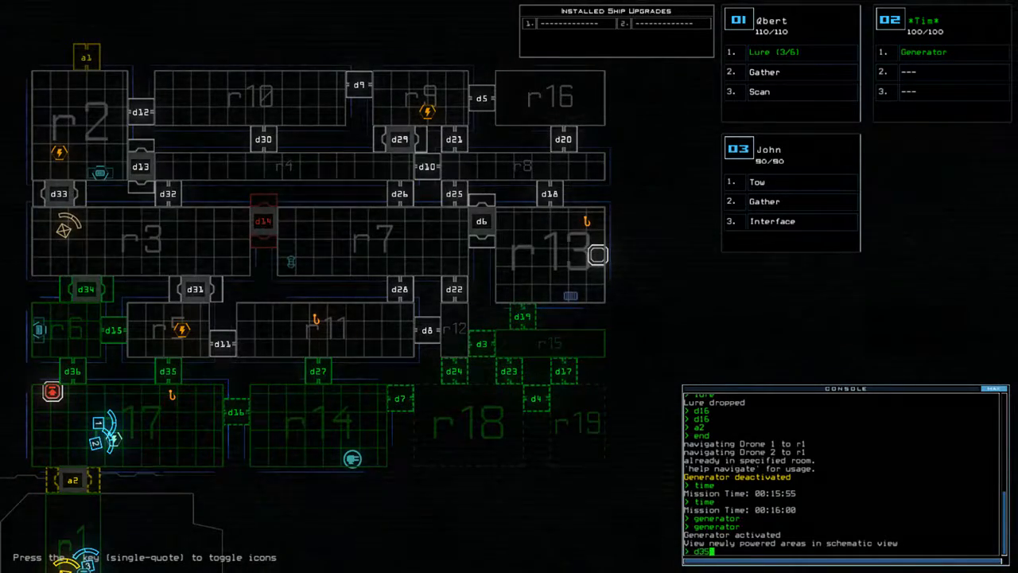
pyautogui.write('navigate l')
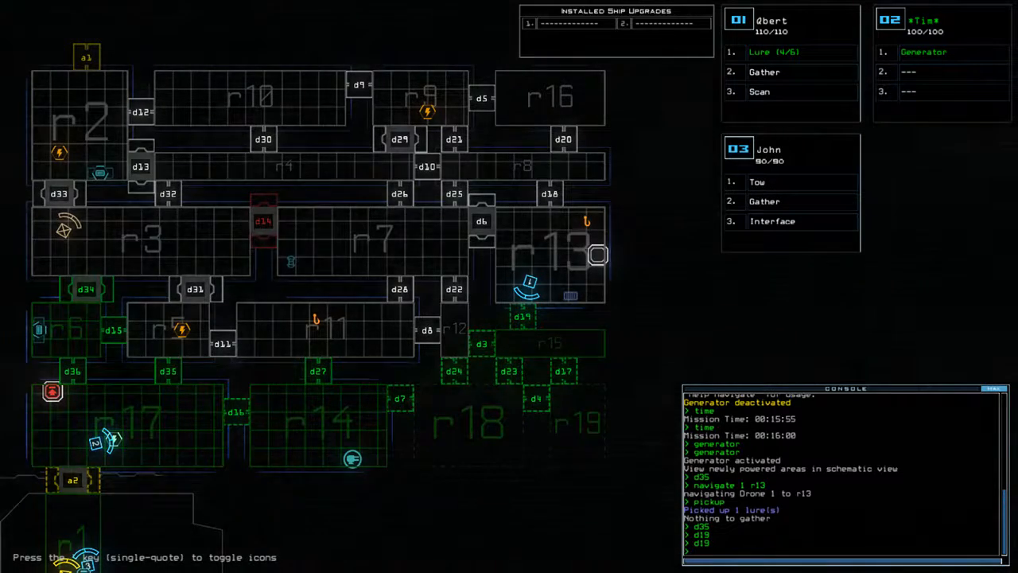
# Navigate the drones toward r1 before dropping a lure at door d16.
pyautogui.write('navigate')
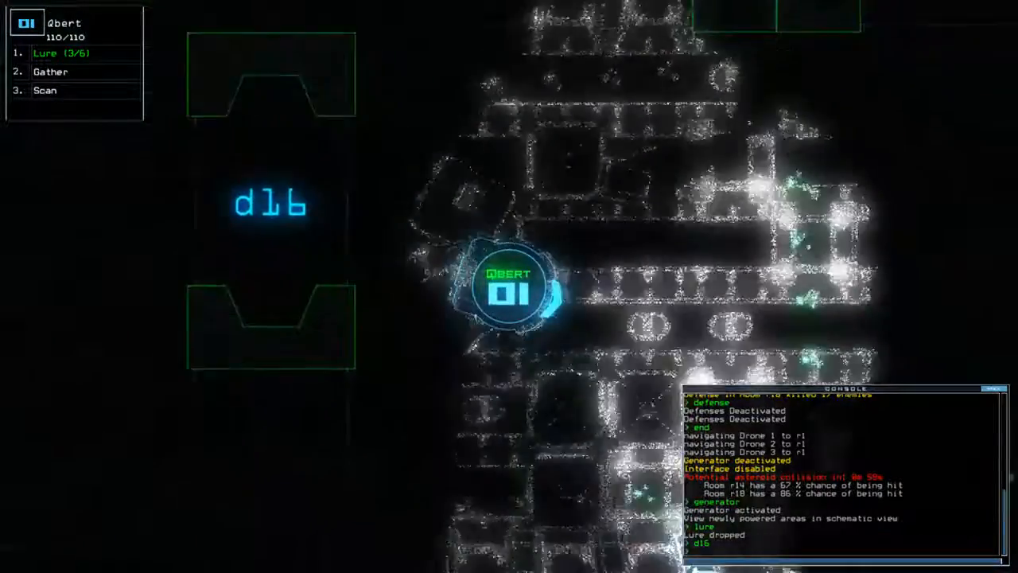
# Undock the ship, dismiss the 850 daily challenge score and load the daily leaderboard.
pyautogui.click(45, 89)
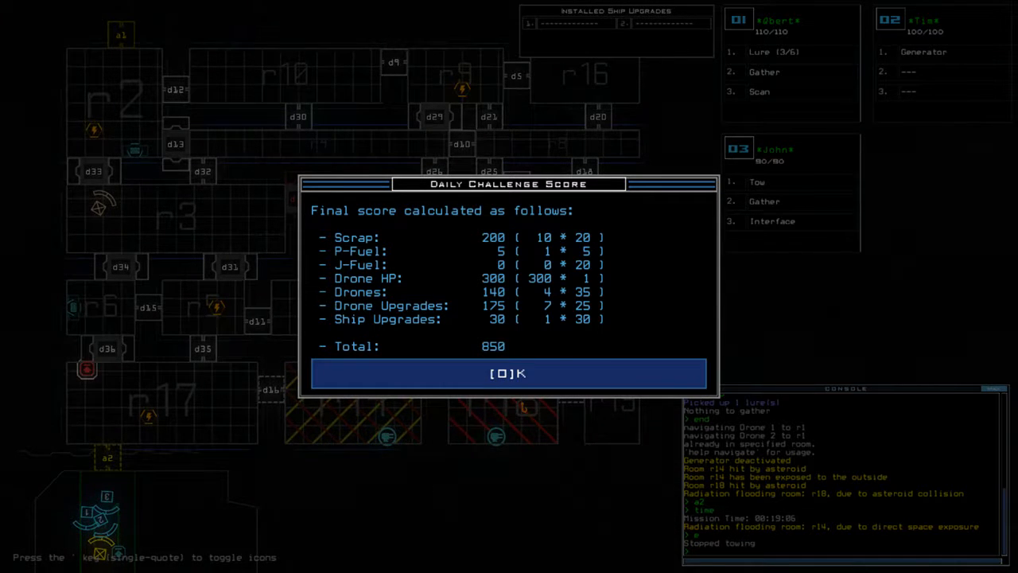
pyautogui.click(509, 373)
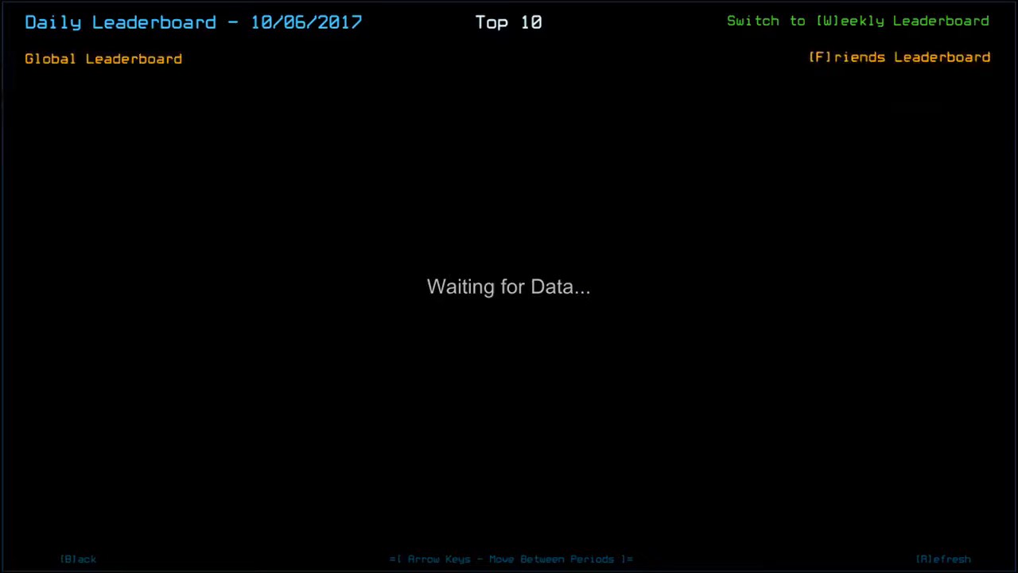